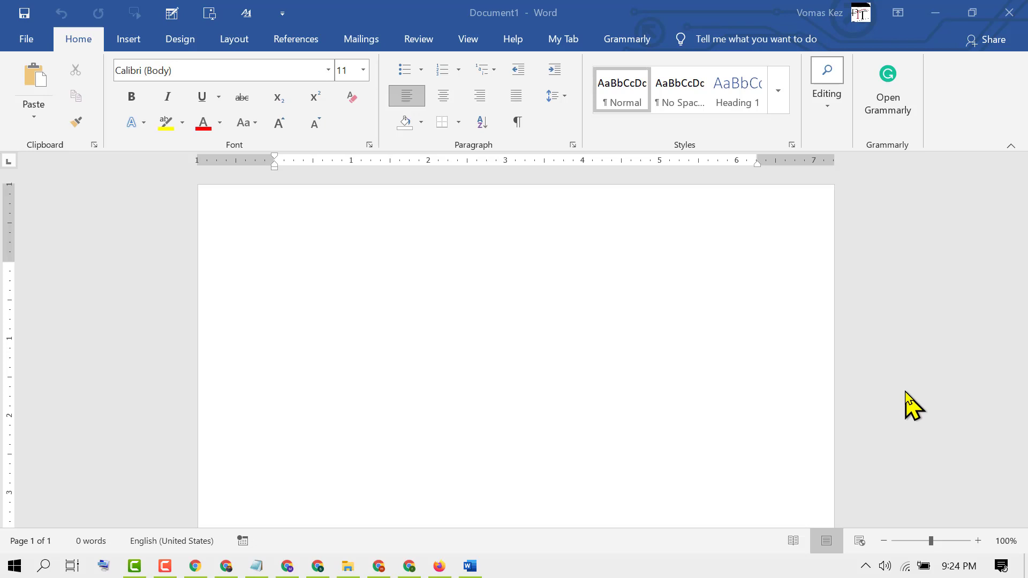
{"action": "mouse_move", "coordinate": [894, 105]}
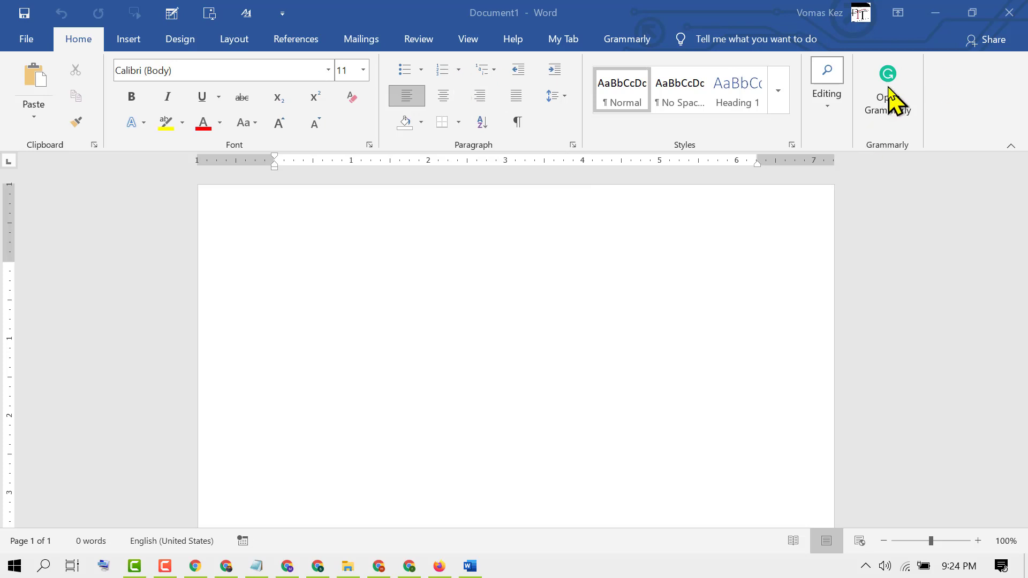
{"action": "mouse_move", "coordinate": [891, 114]}
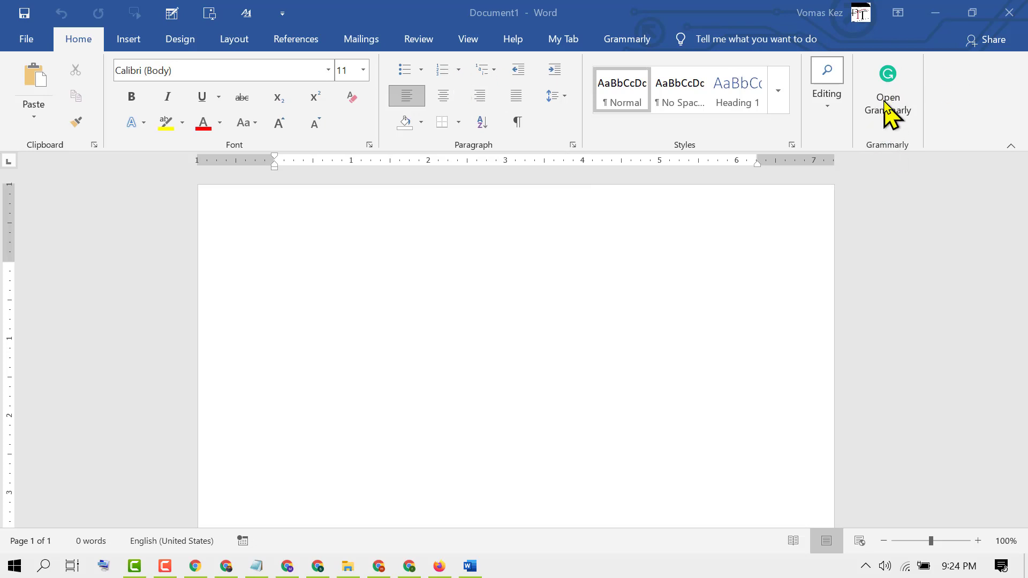
{"action": "mouse_move", "coordinate": [100, 510]}
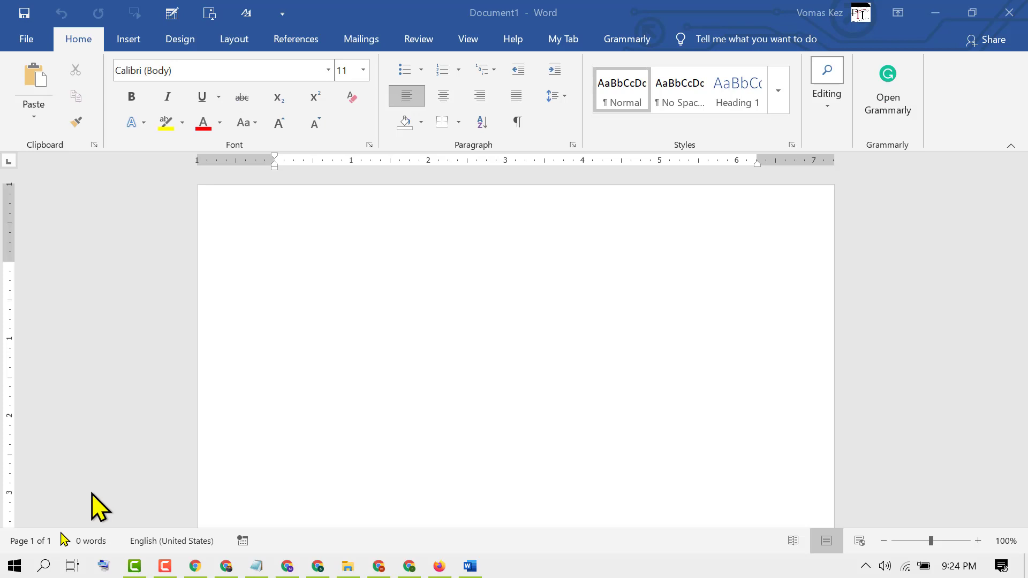
Search Windows for 'add or remove programs' and open the Apps & features settings page
{"action": "left_click", "coordinate": [44, 566]}
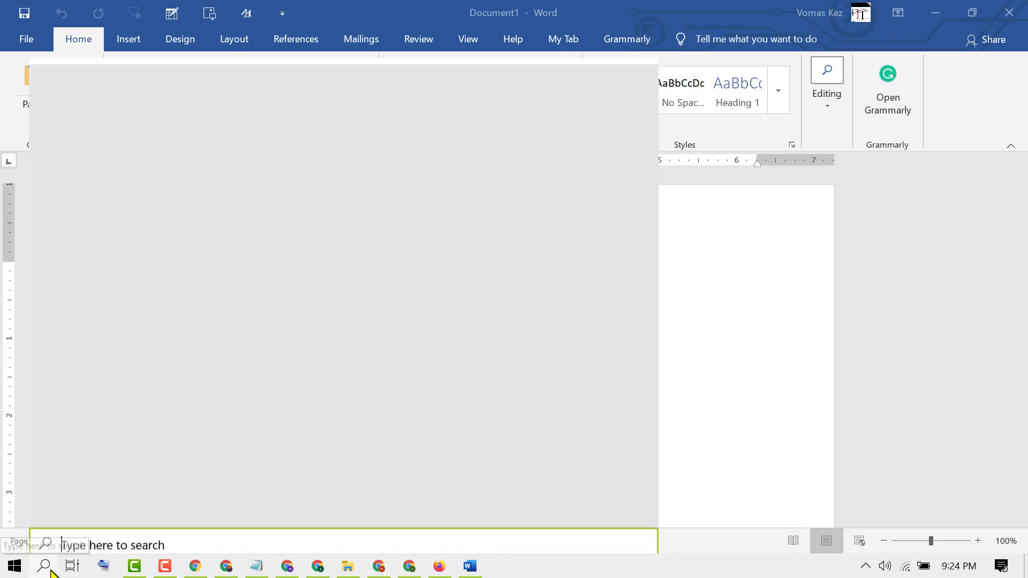
{"action": "type", "text": "add or remove programs"}
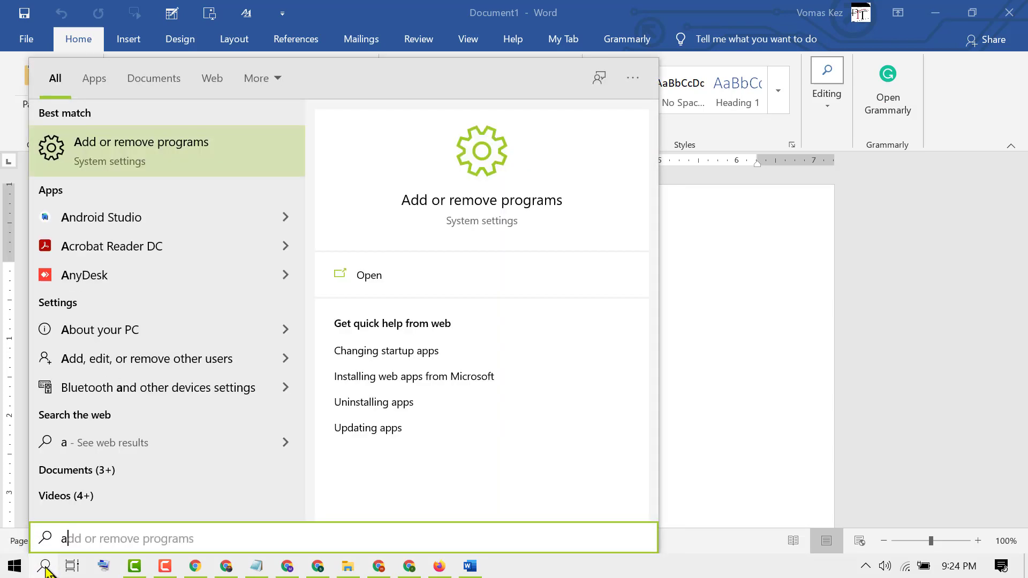
{"action": "left_click", "coordinate": [368, 275]}
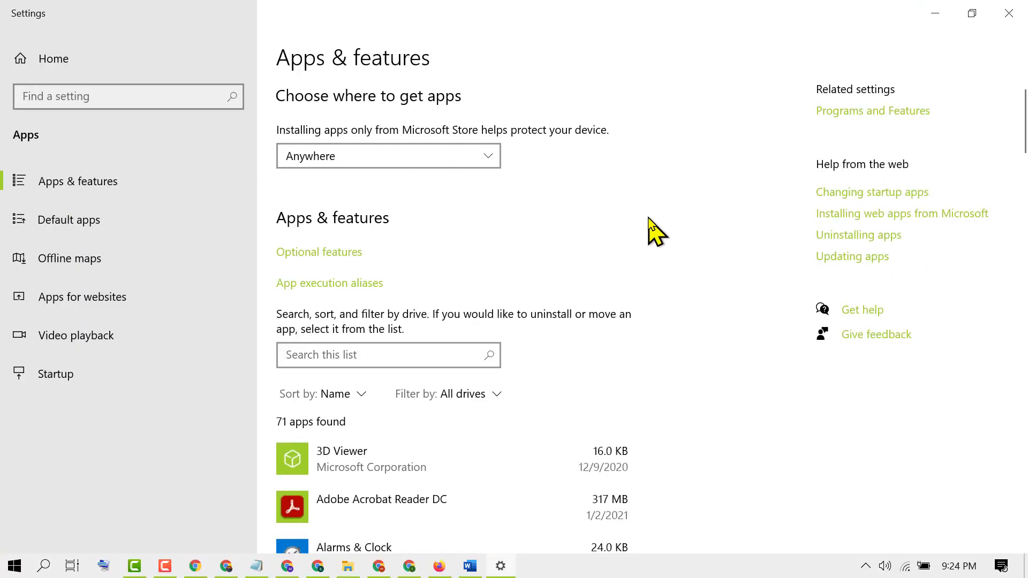
Select Grammarly for Microsoft Office Suite in the app list and choose Uninstall twice
{"action": "scroll", "scroll_direction": "down", "scroll_amount": 3}
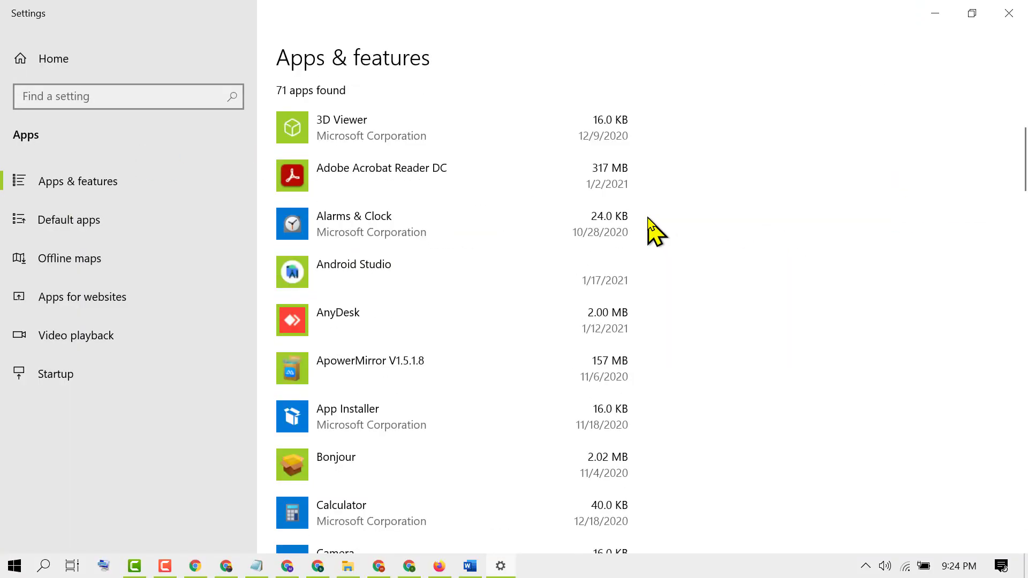
{"action": "scroll", "scroll_direction": "down", "scroll_amount": 3}
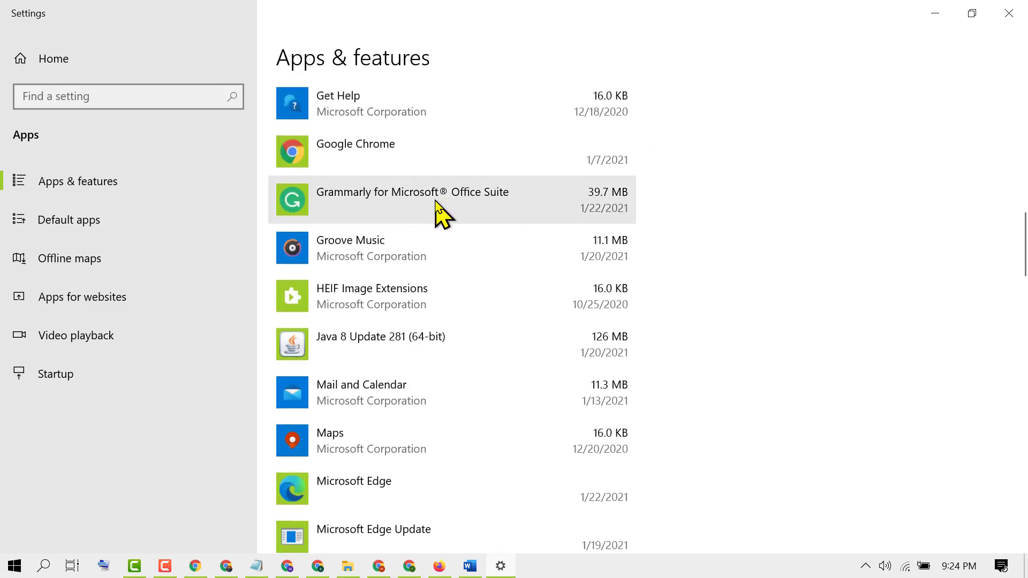
{"action": "left_click", "coordinate": [412, 200]}
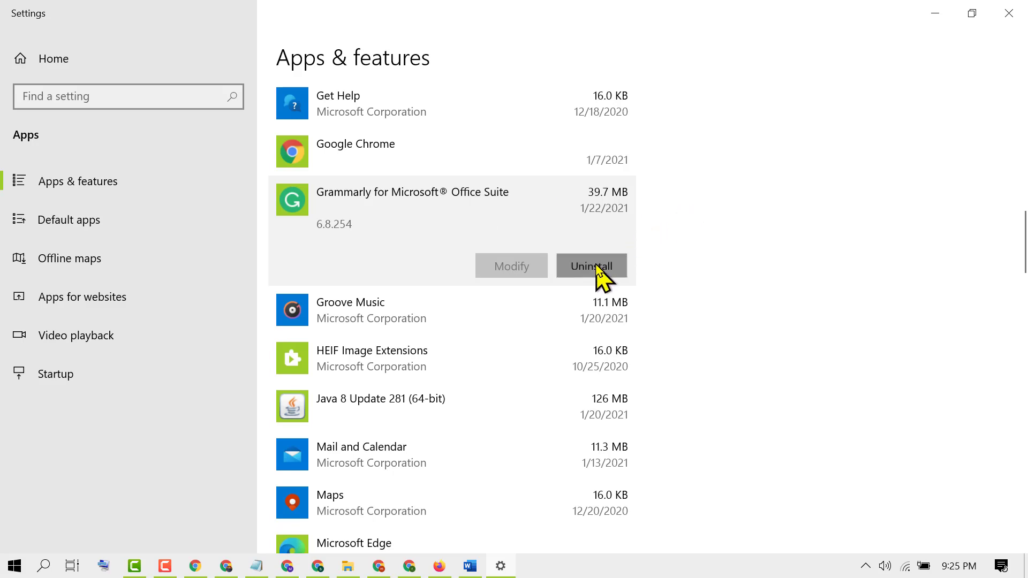
{"action": "left_click", "coordinate": [590, 266]}
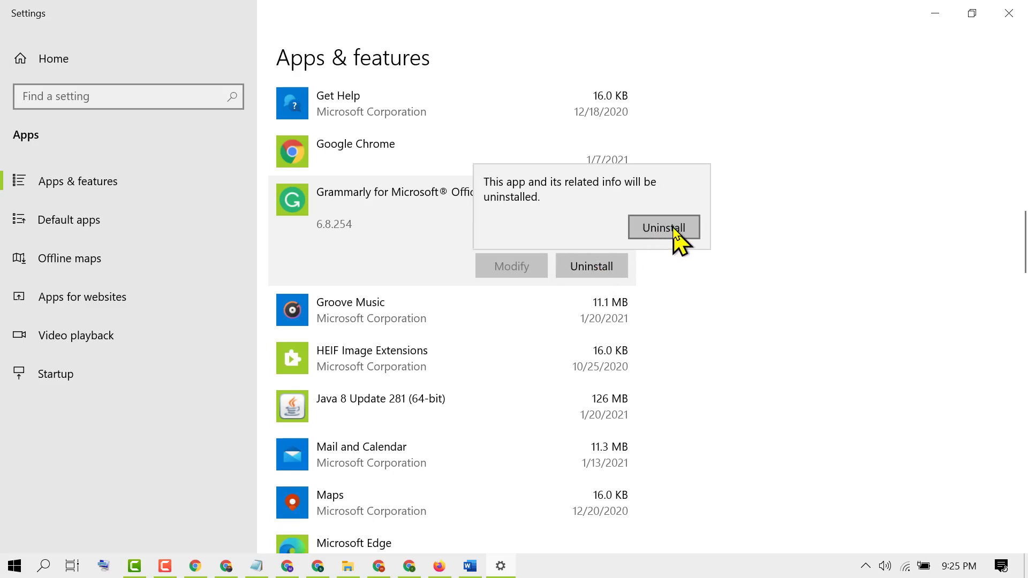
{"action": "left_click", "coordinate": [663, 227]}
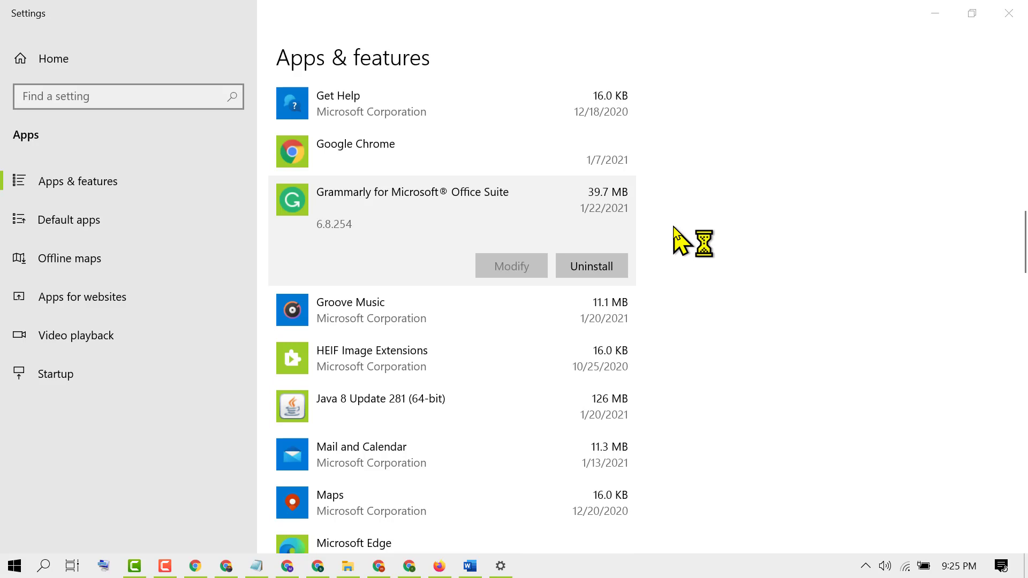
{"action": "left_click", "coordinate": [589, 266]}
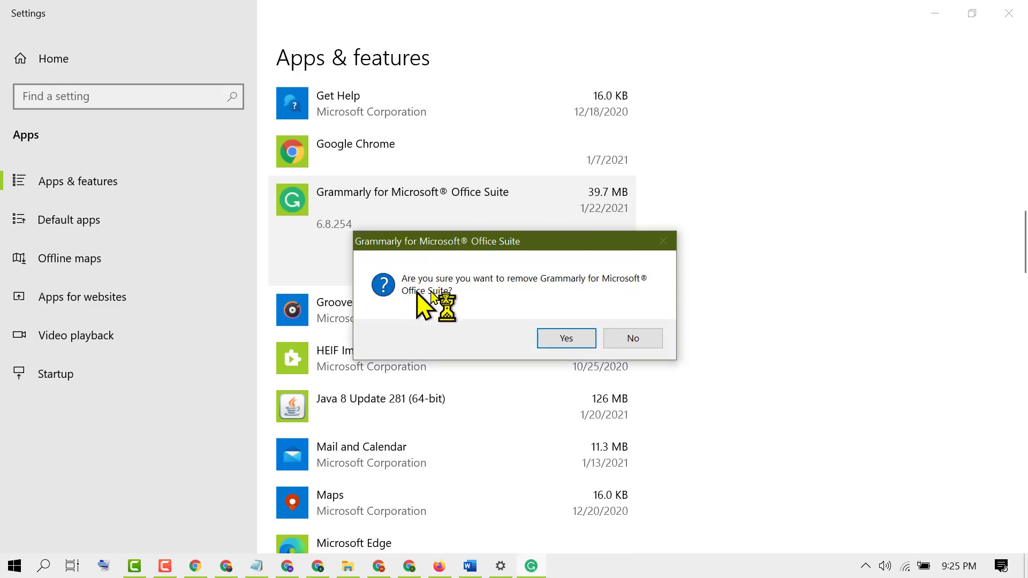
{"action": "mouse_move", "coordinate": [599, 298]}
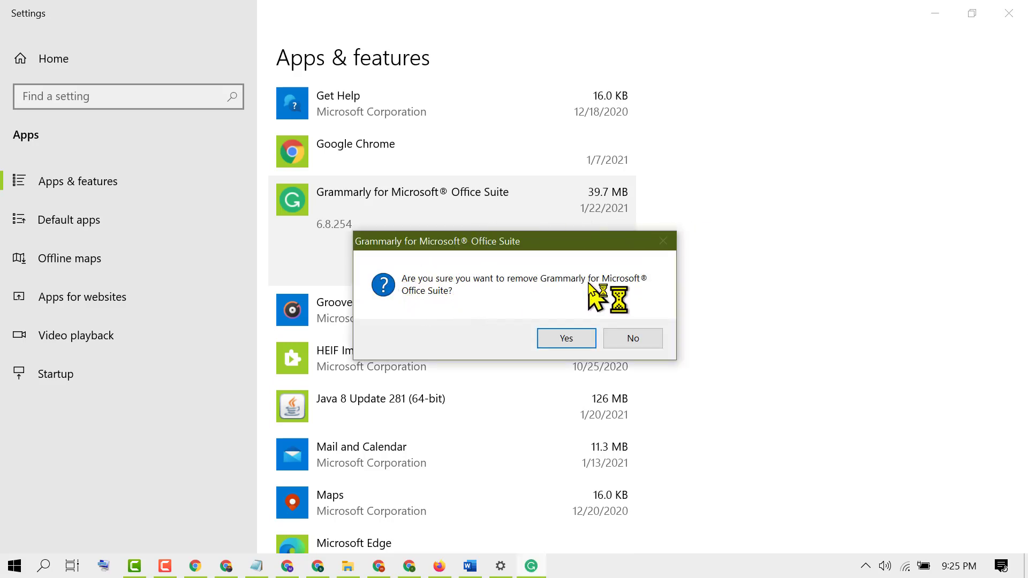
{"action": "mouse_move", "coordinate": [440, 317]}
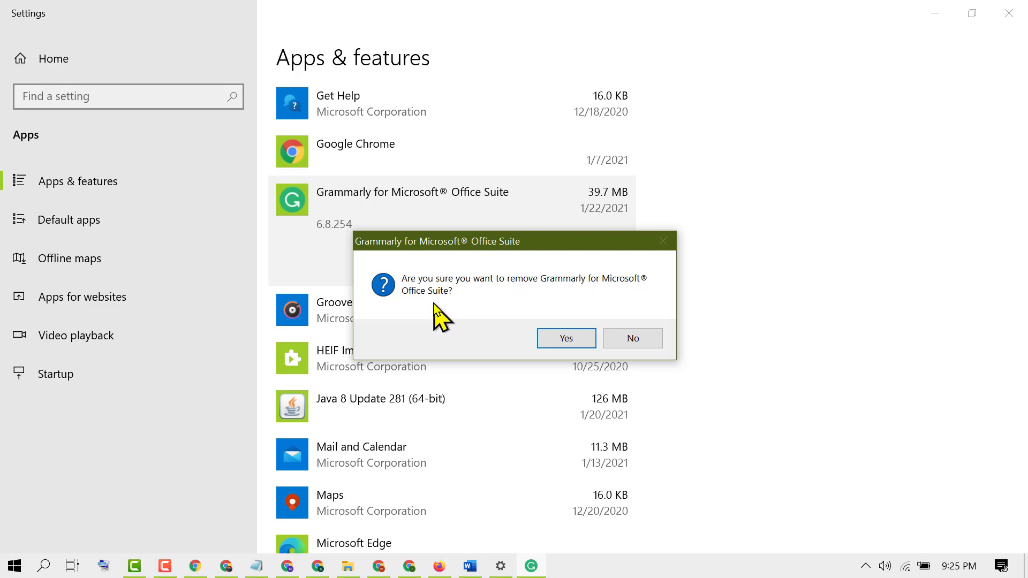
Confirm Grammarly removal with Yes, then continue with OK once Word is closed
{"action": "left_click", "coordinate": [565, 339]}
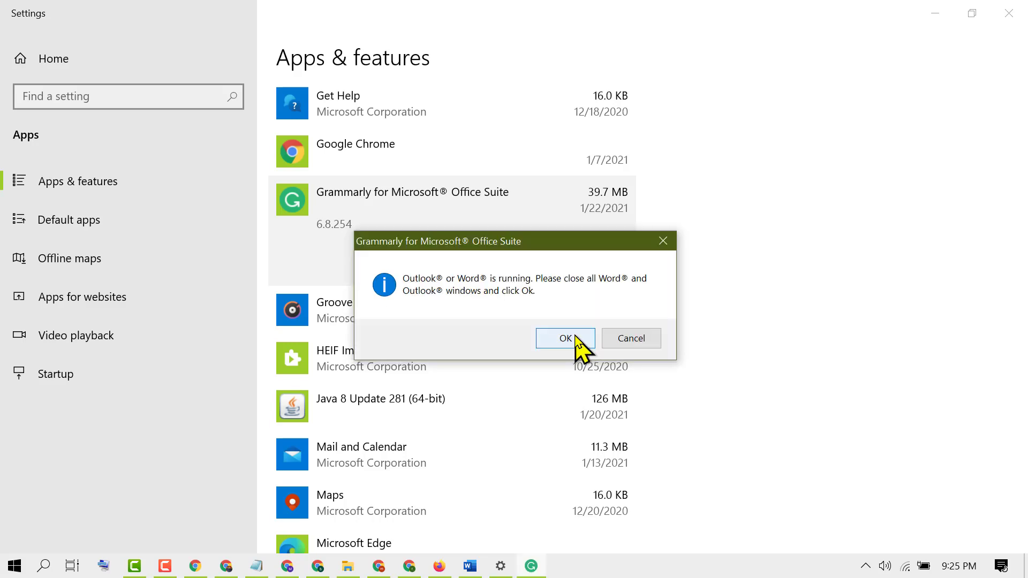
{"action": "mouse_move", "coordinate": [482, 326]}
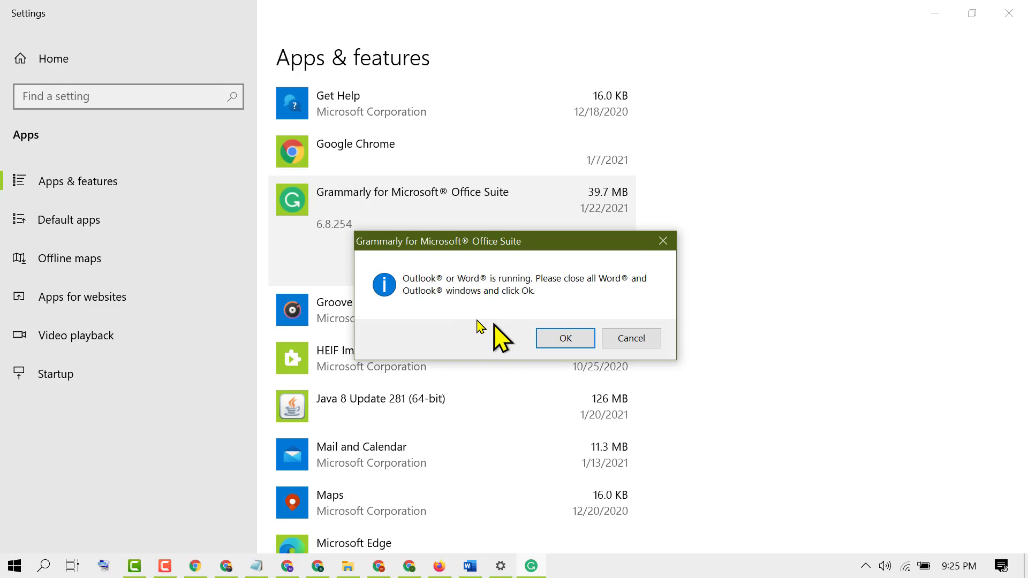
{"action": "mouse_move", "coordinate": [506, 321]}
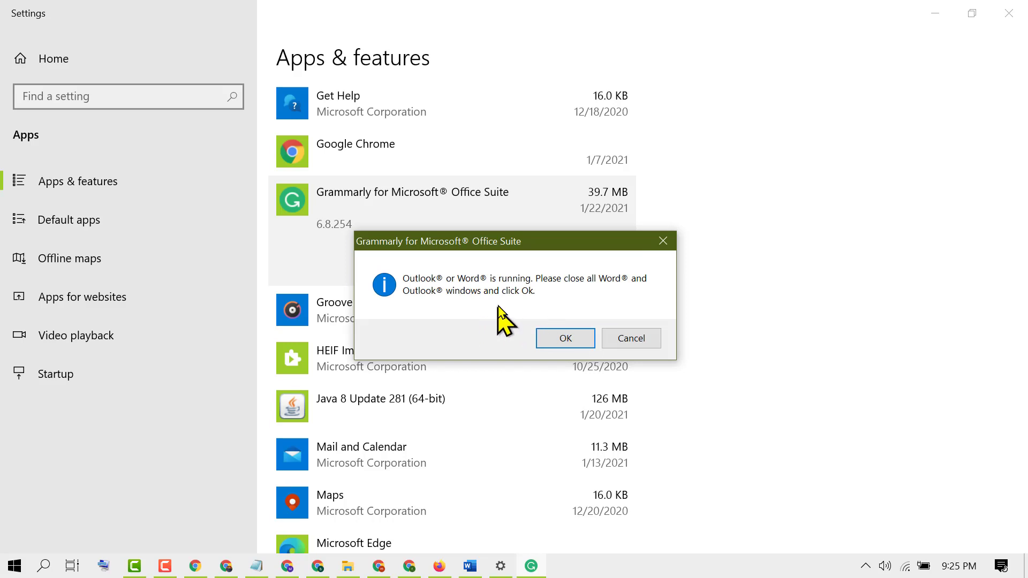
{"action": "mouse_move", "coordinate": [585, 294]}
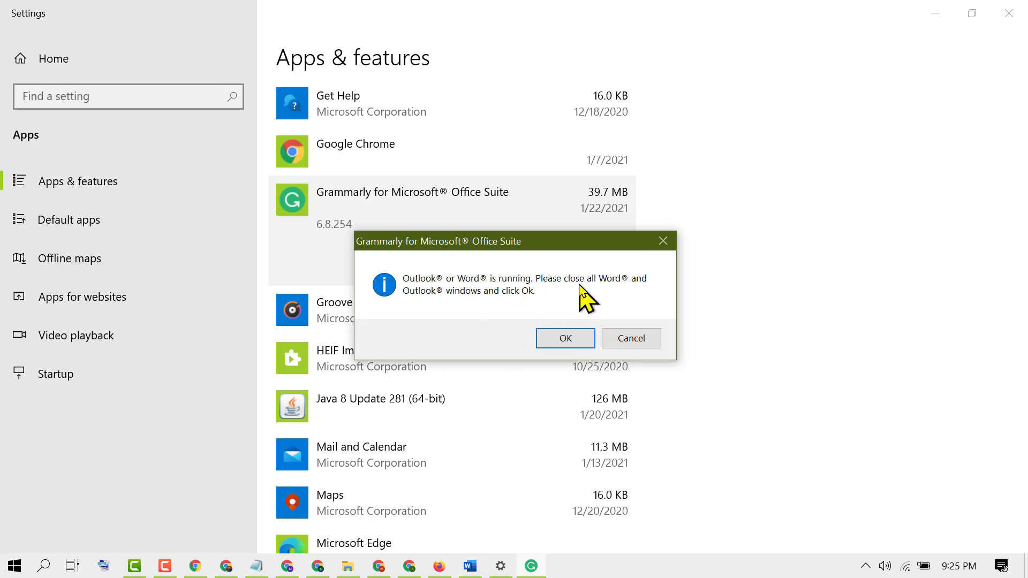
{"action": "mouse_move", "coordinate": [444, 321]}
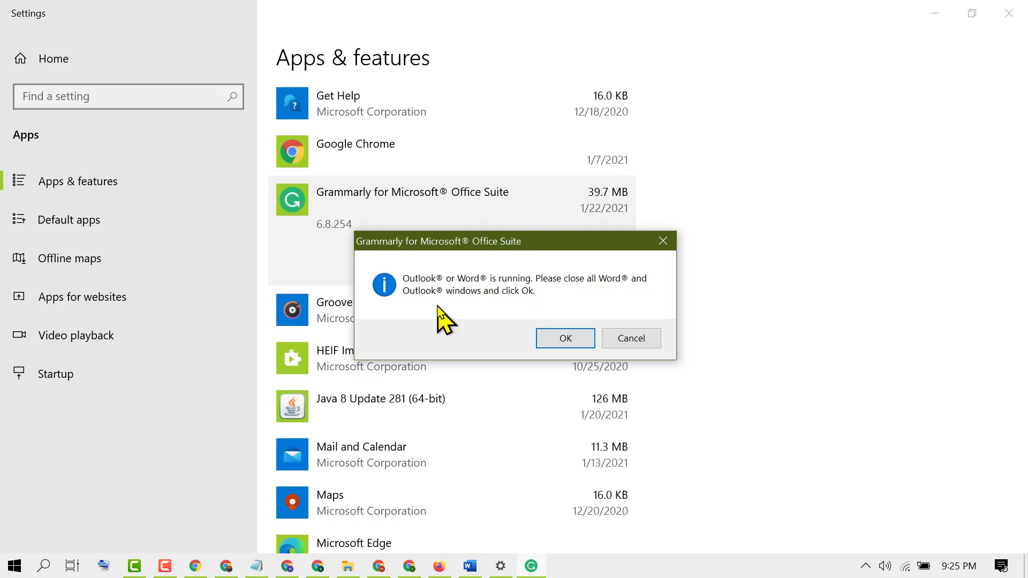
{"action": "mouse_move", "coordinate": [510, 313]}
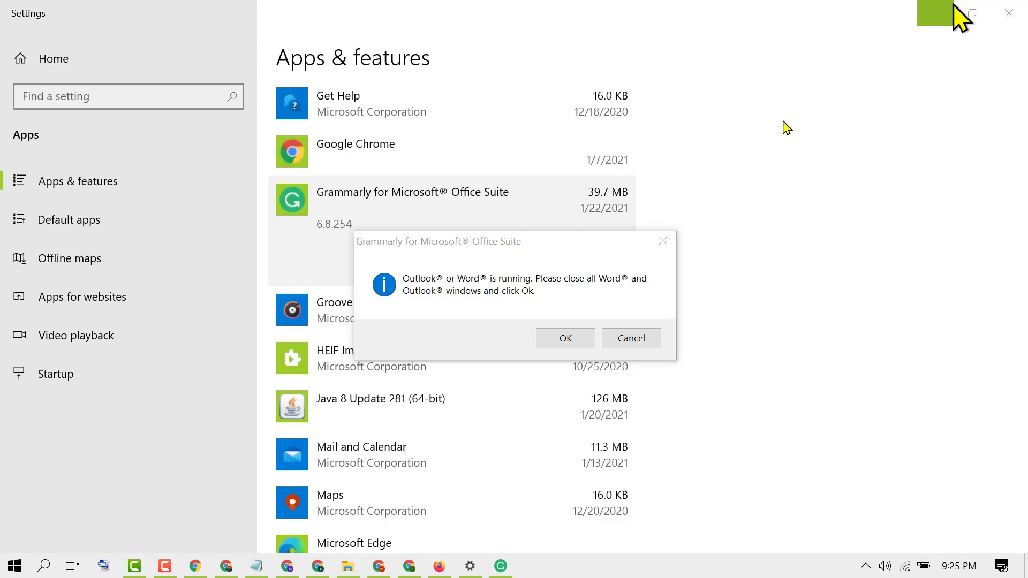
{"action": "mouse_move", "coordinate": [426, 318]}
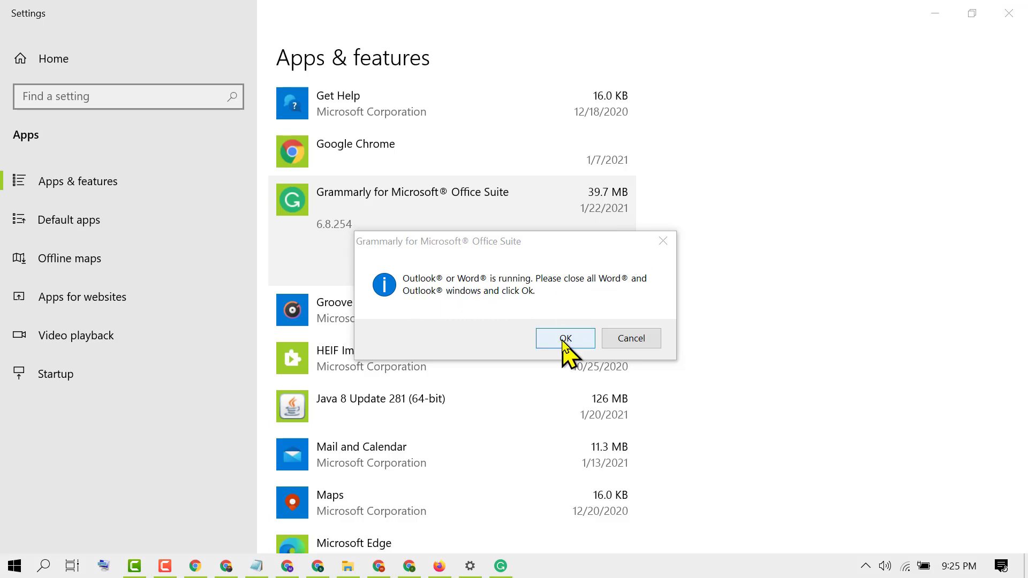
{"action": "left_click", "coordinate": [564, 338]}
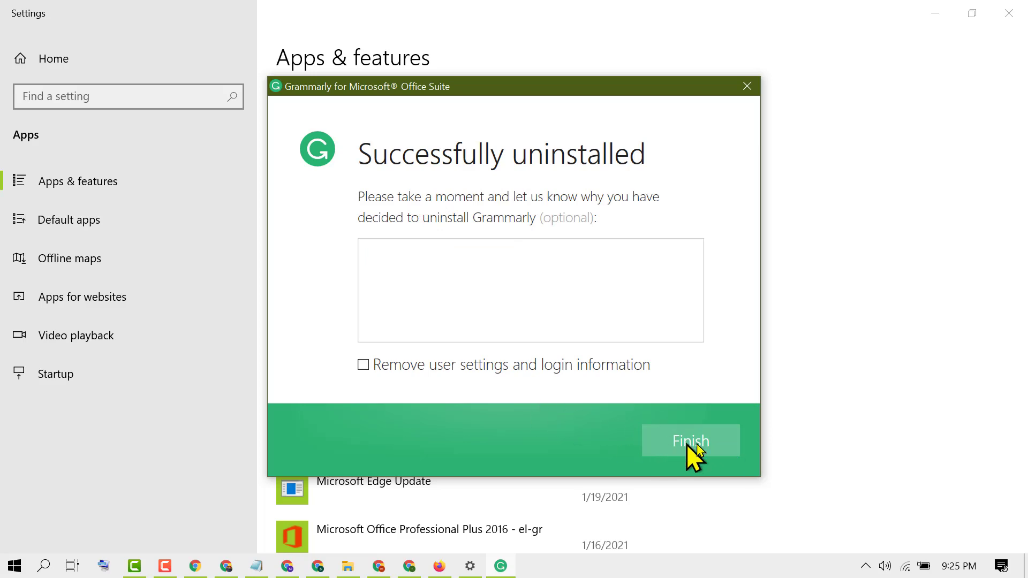
{"action": "mouse_move", "coordinate": [490, 388]}
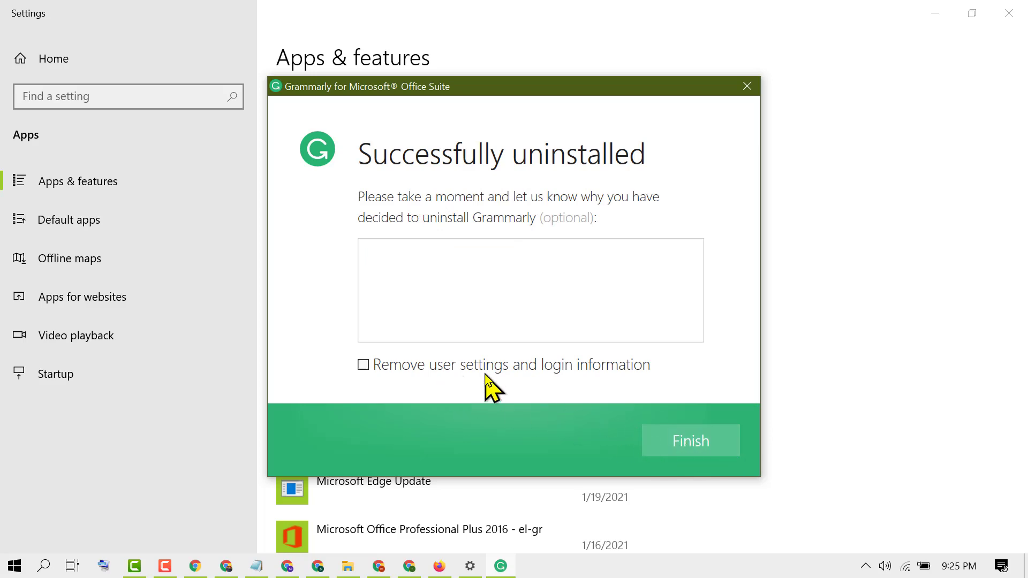
{"action": "mouse_move", "coordinate": [528, 386]}
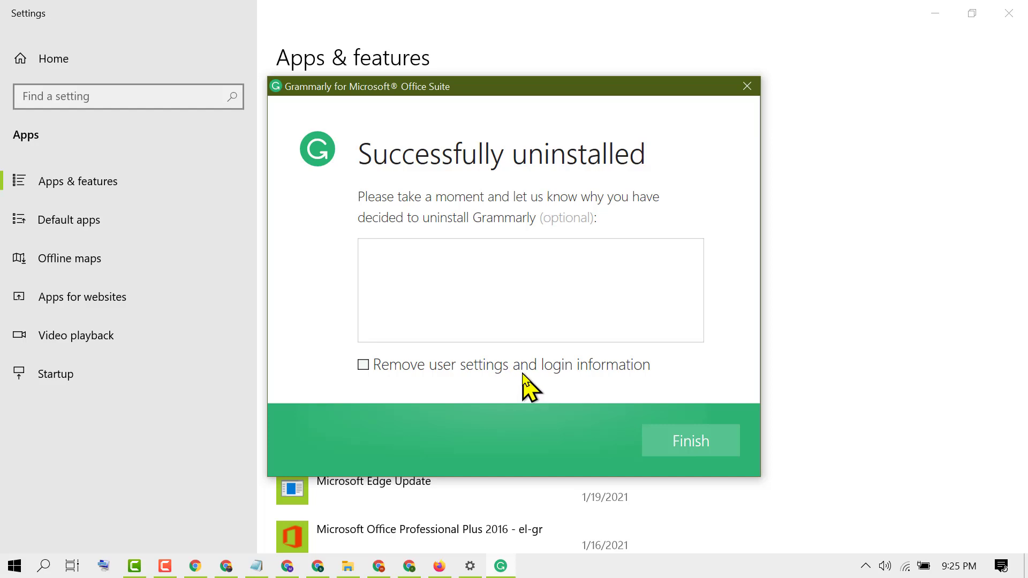
Tick 'Remove user settings and login information' and finish the Grammarly uninstaller
{"action": "left_click", "coordinate": [363, 365]}
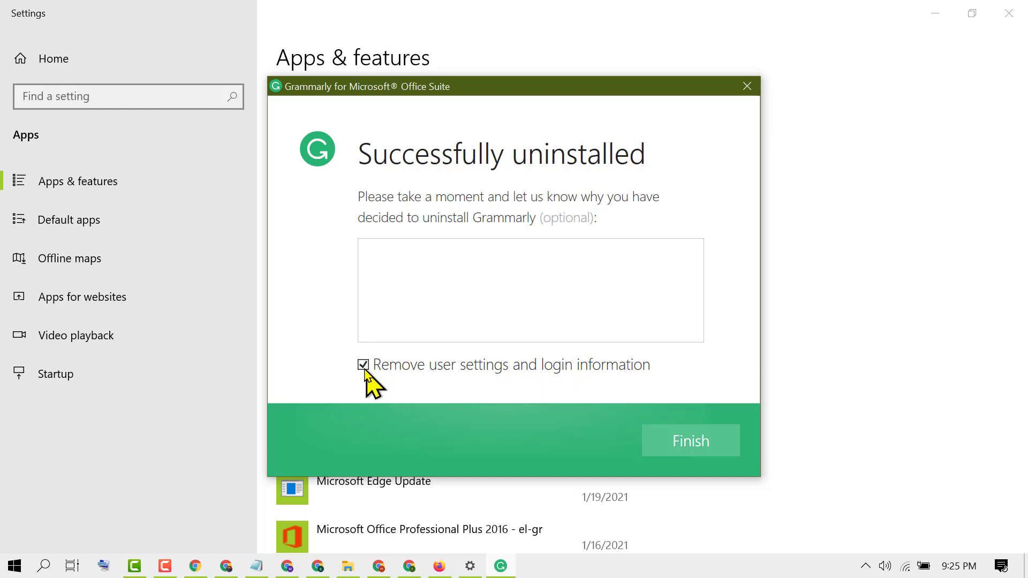
{"action": "left_click", "coordinate": [690, 440]}
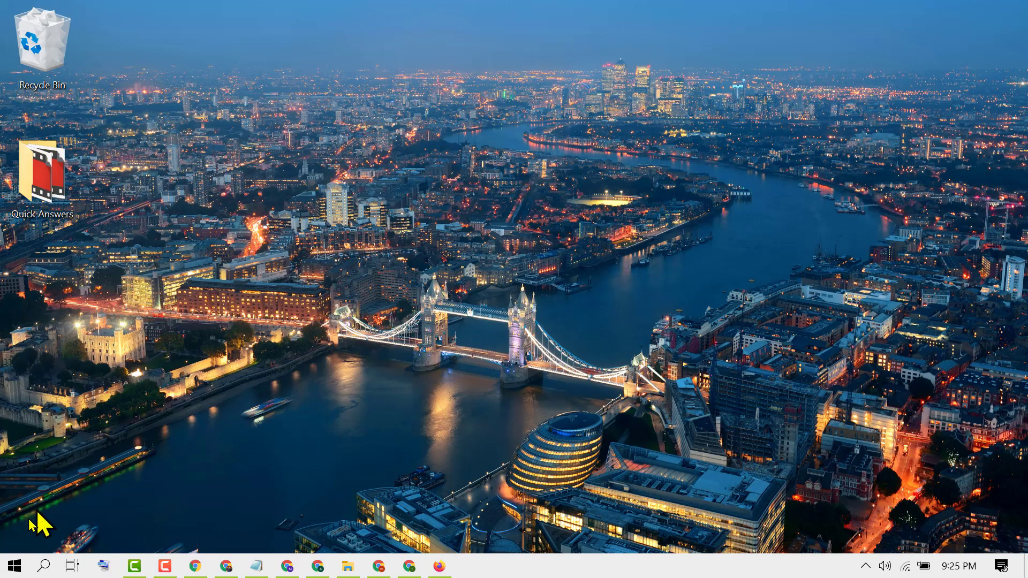
Relaunch Word on a blank document, confirm no Grammarly group, then close Word
{"action": "left_click", "coordinate": [44, 566]}
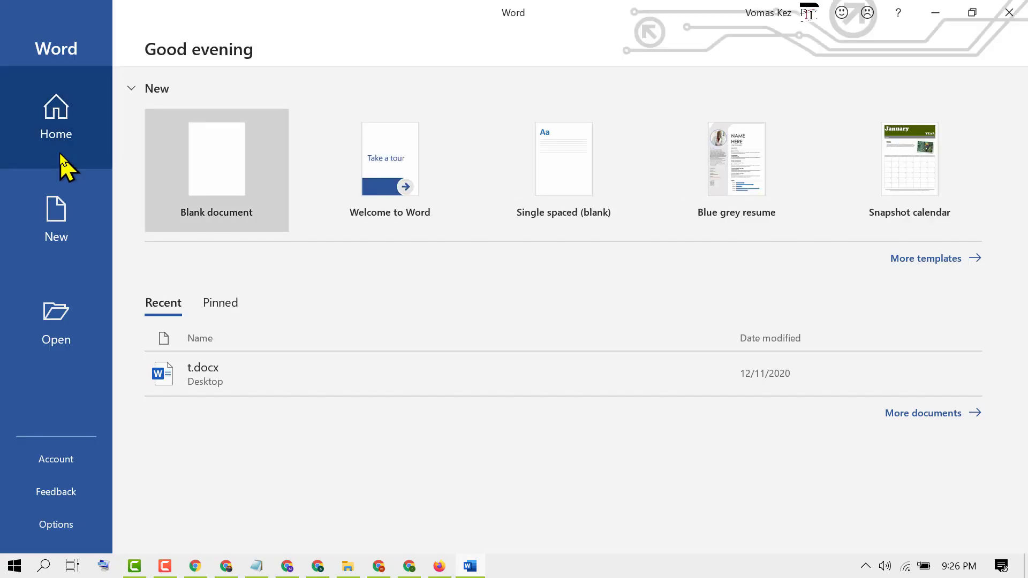
{"action": "mouse_move", "coordinate": [824, 188]}
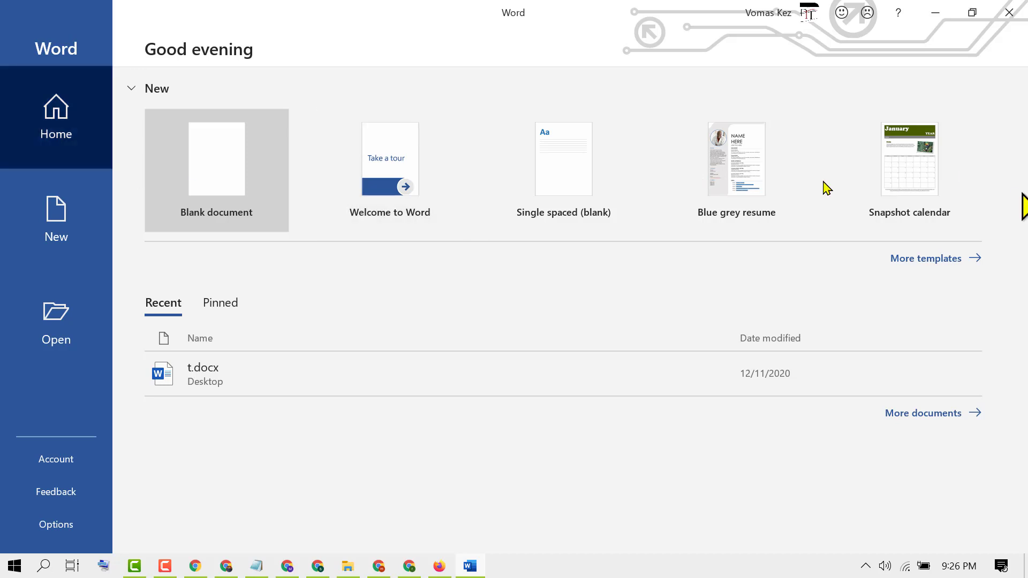
{"action": "left_click", "coordinate": [216, 170]}
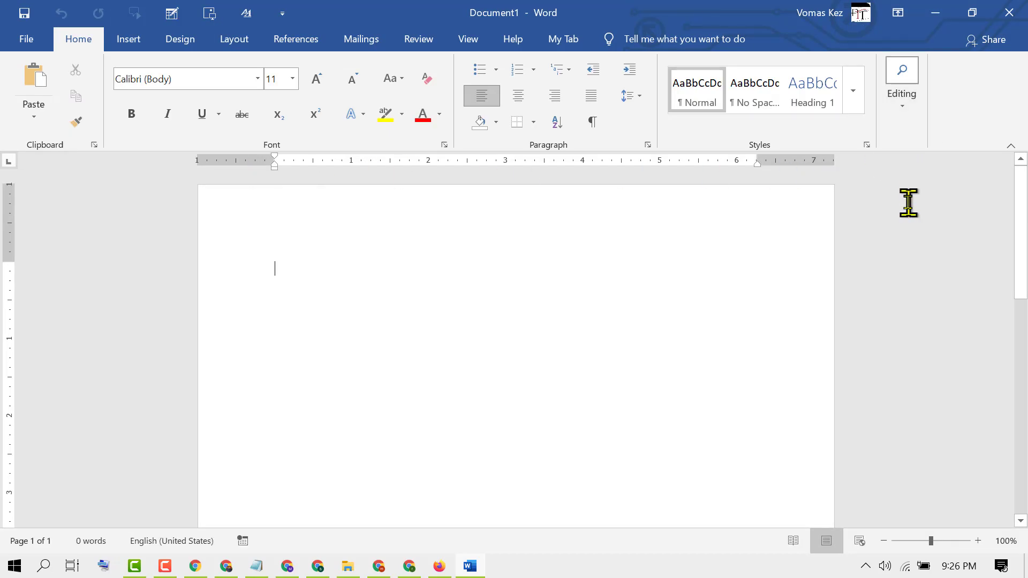
{"action": "mouse_move", "coordinate": [1011, 12]}
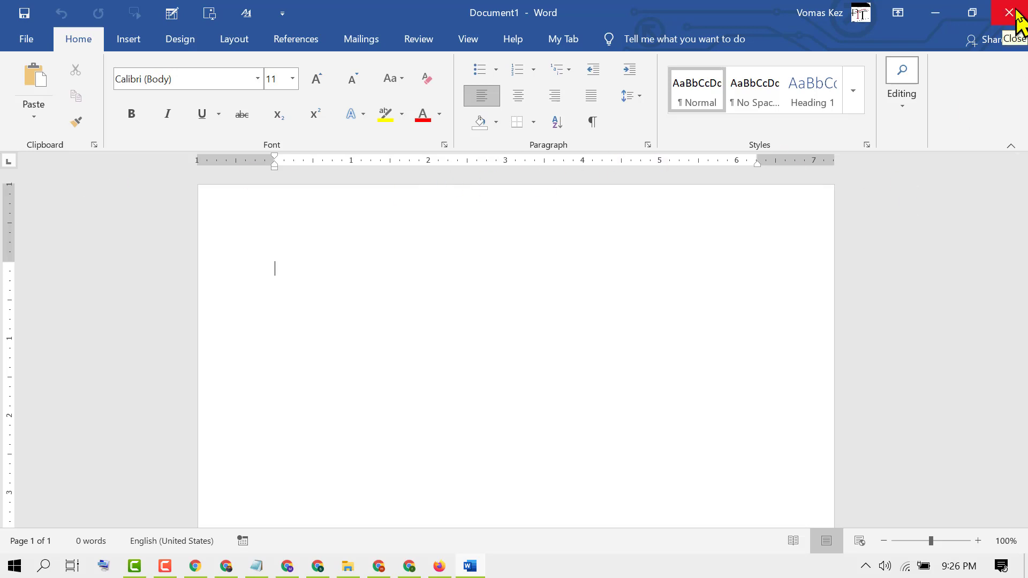
{"action": "left_click", "coordinate": [1011, 12]}
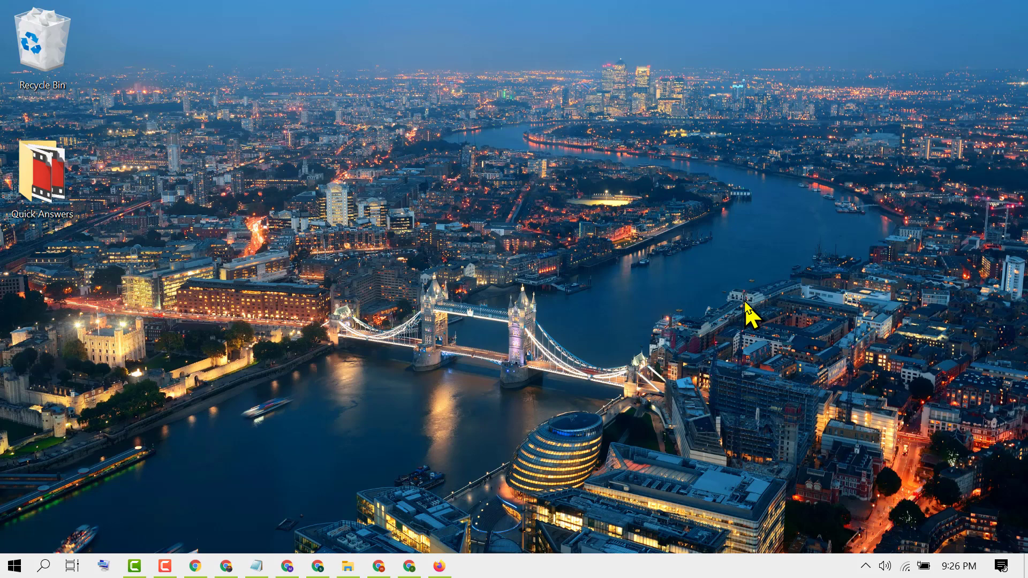